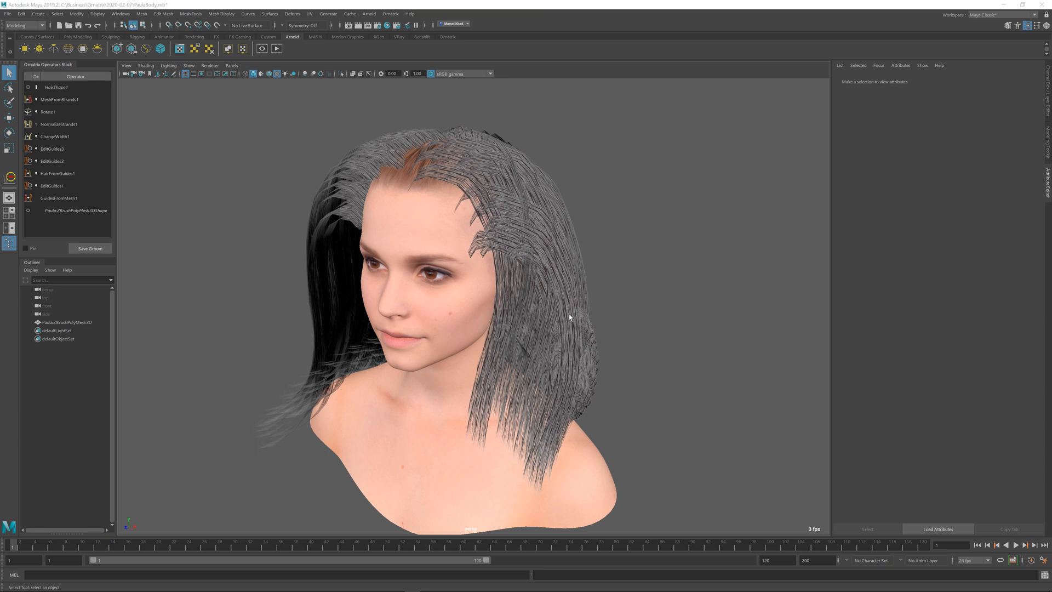
mouse_move(511, 365)
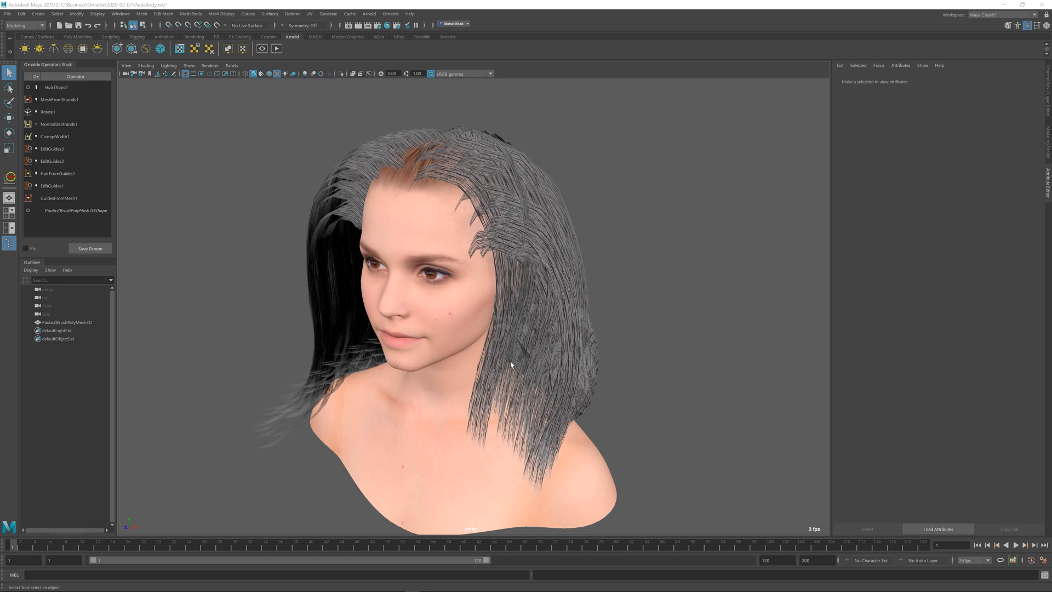
mouse_move(554, 378)
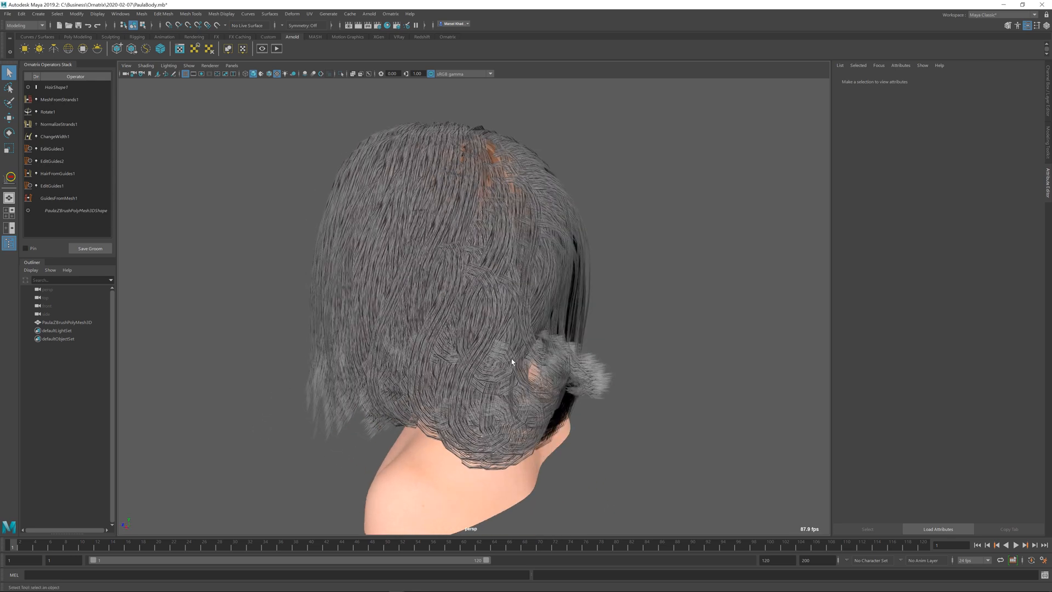
mouse_move(517, 221)
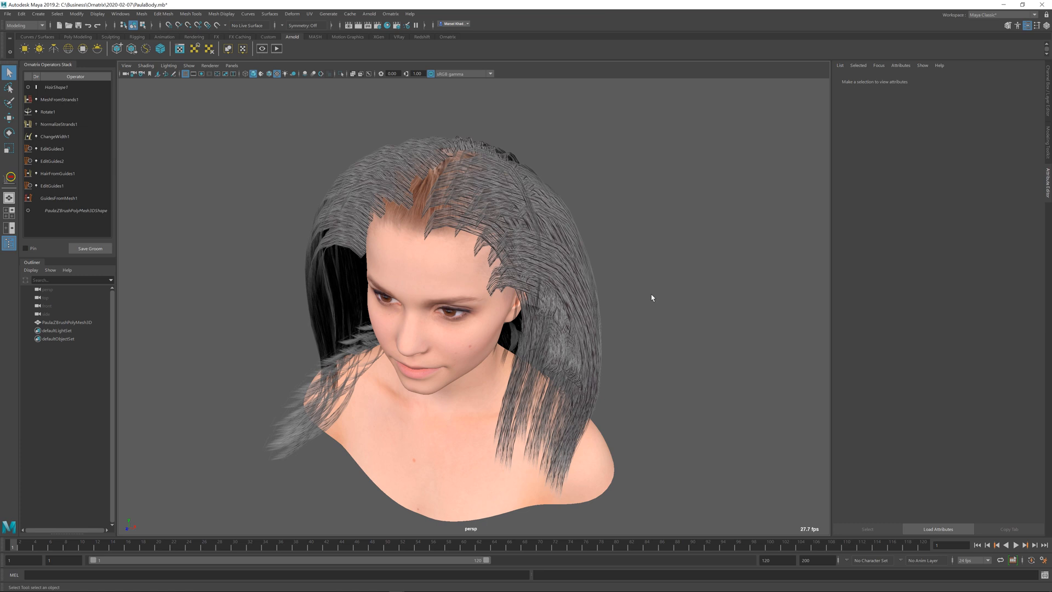
mouse_move(548, 255)
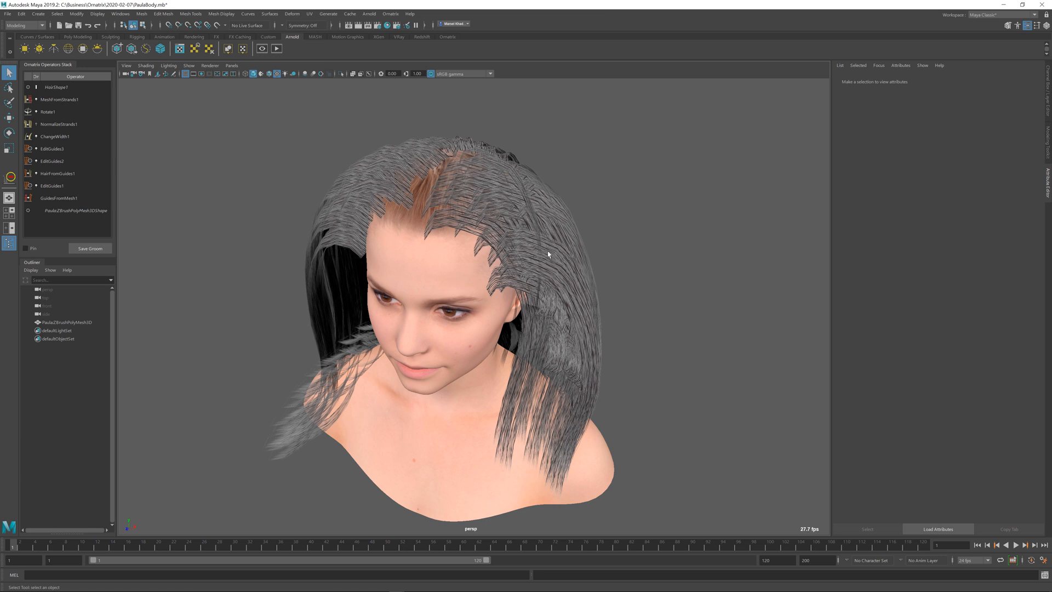
mouse_move(576, 254)
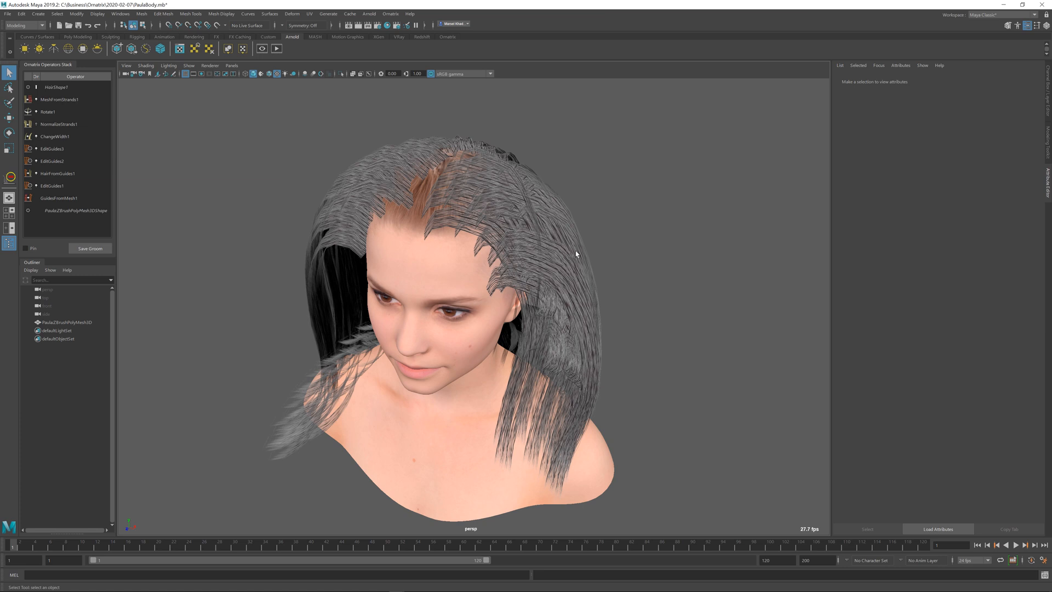
mouse_move(604, 230)
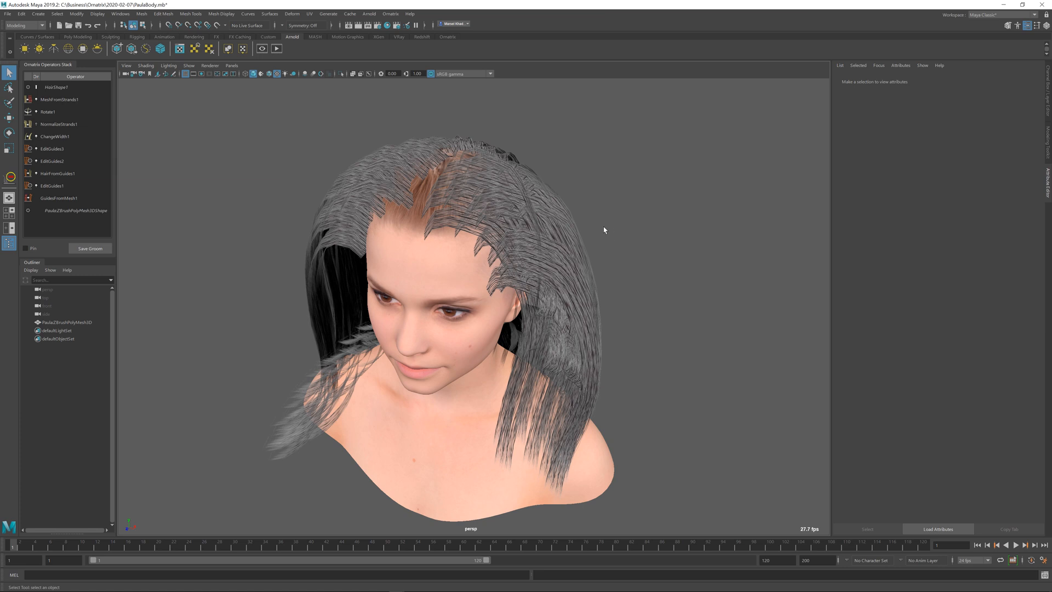
mouse_move(619, 269)
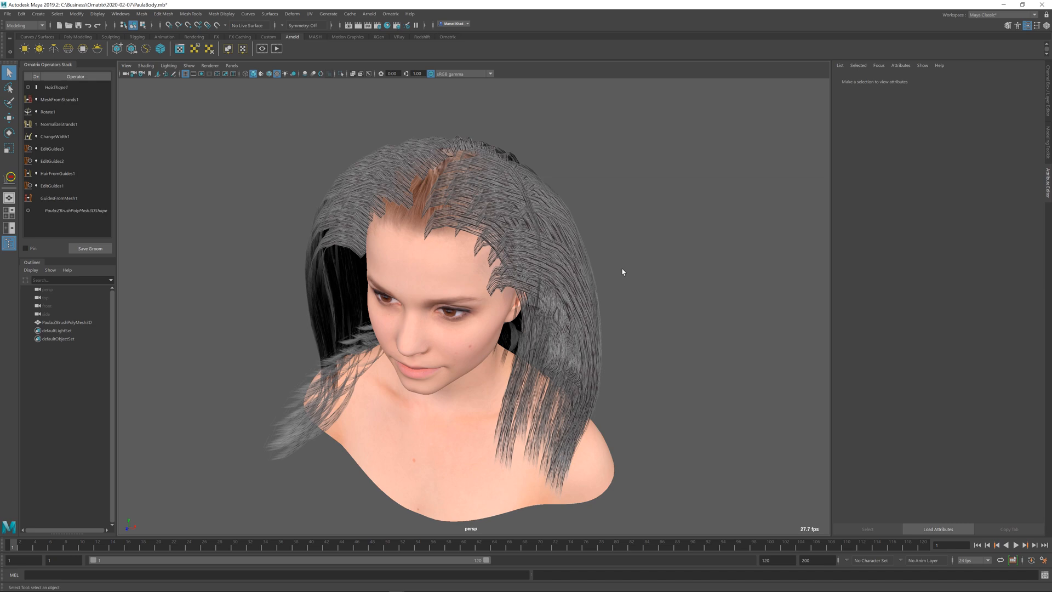
mouse_move(570, 306)
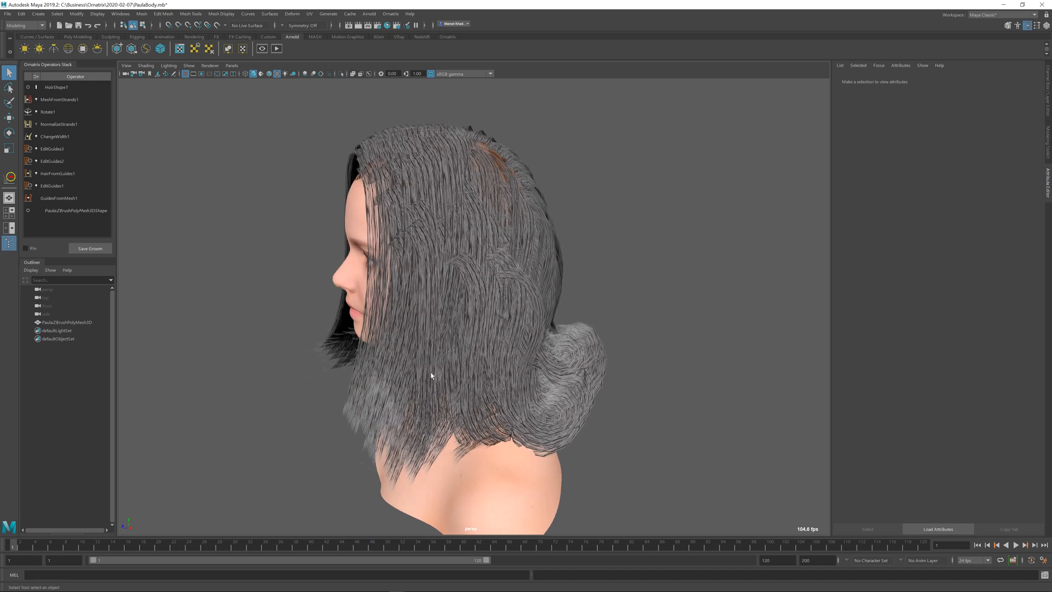
Select the hair strips, check MeshFromStrands1 mapping coordinates, then show Rotate1's rotation settings
left_click(67, 322)
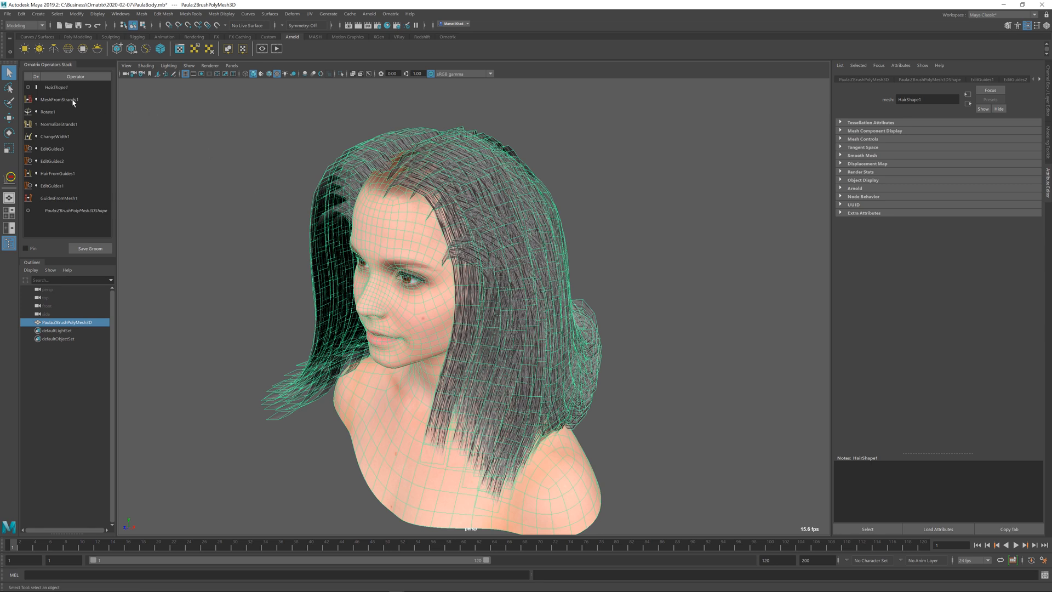
left_click(59, 99)
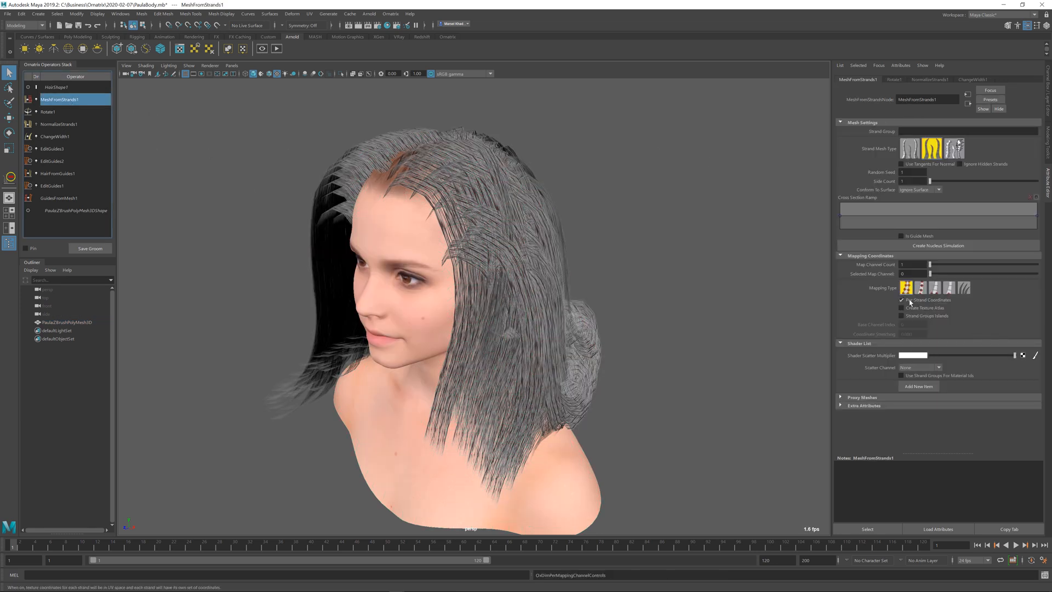
left_click(903, 300)
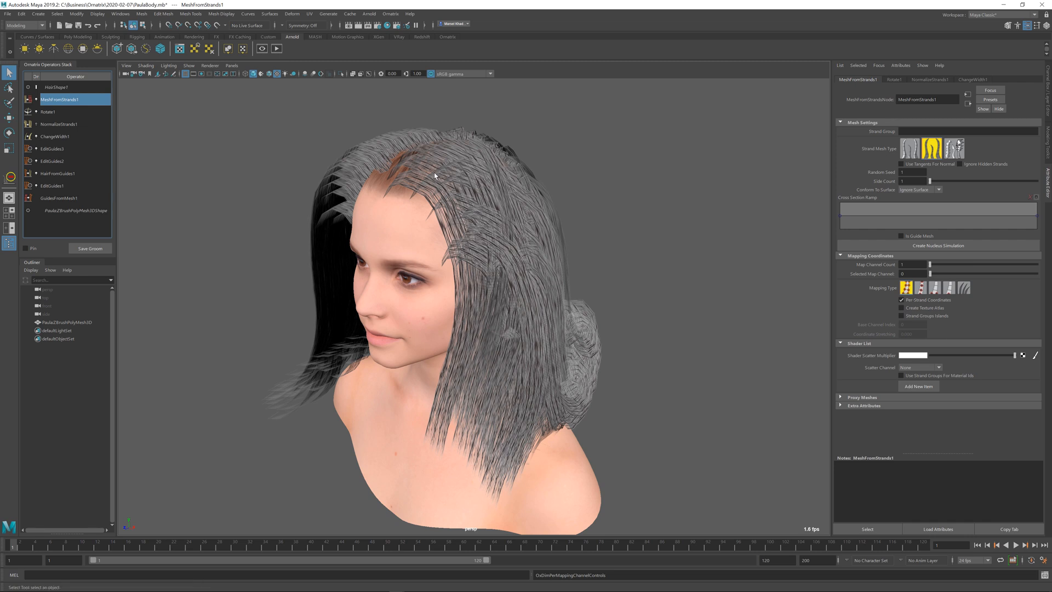
mouse_move(413, 188)
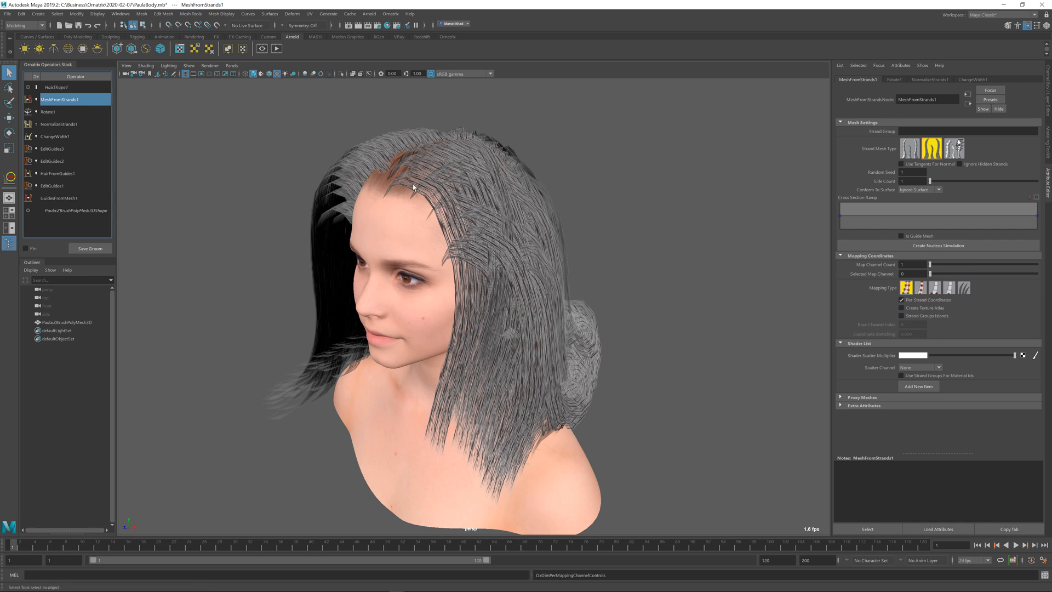
mouse_move(649, 224)
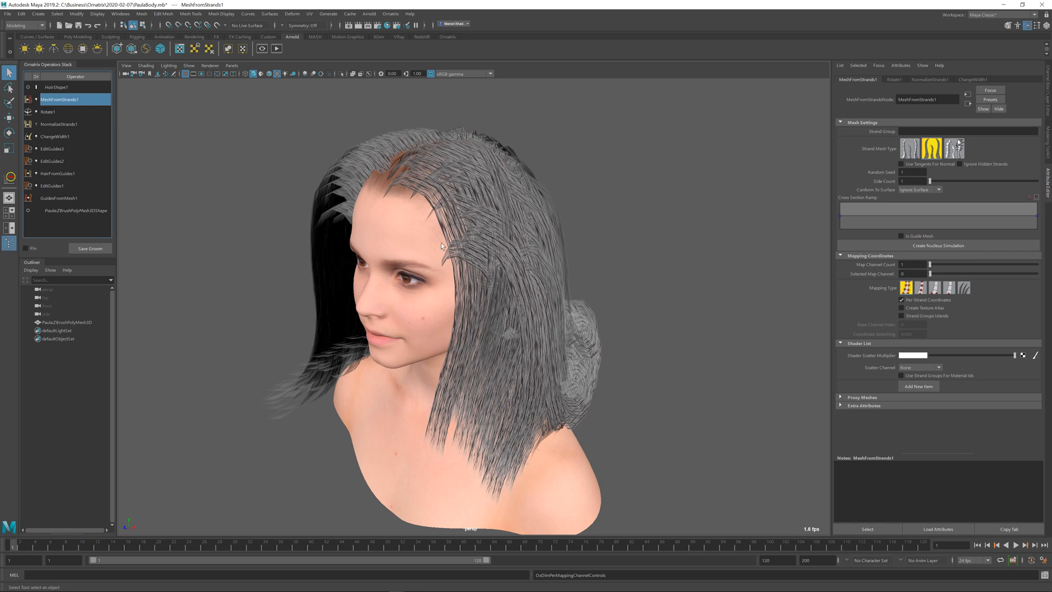
mouse_move(455, 235)
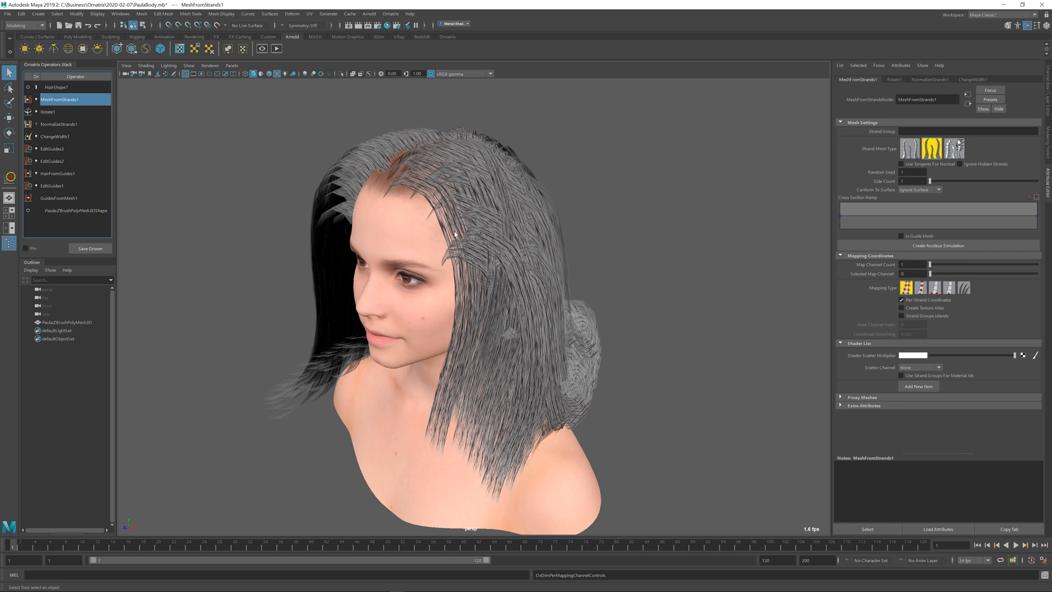
mouse_move(477, 246)
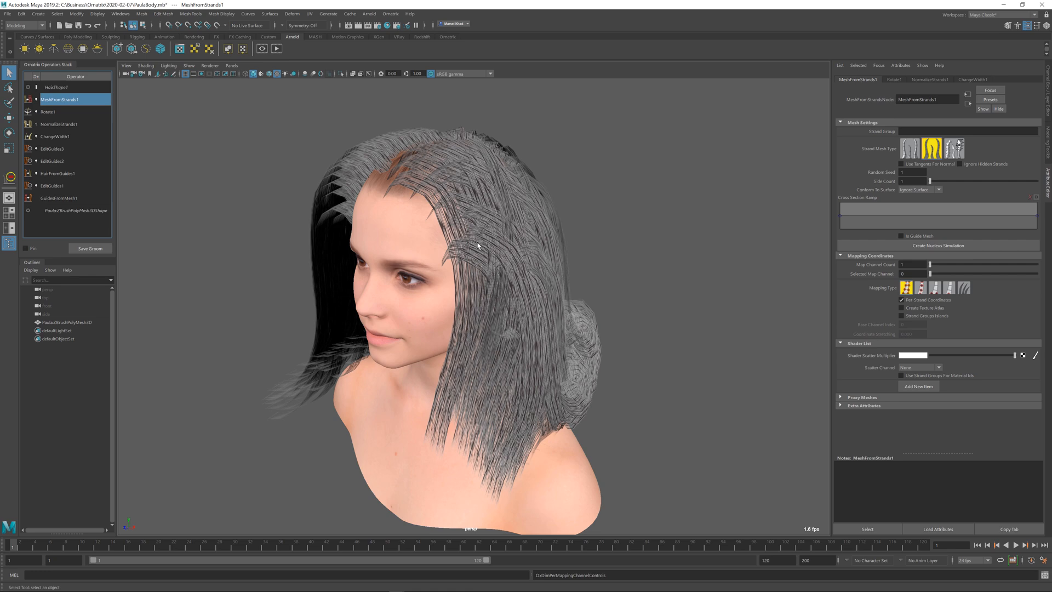
mouse_move(508, 287)
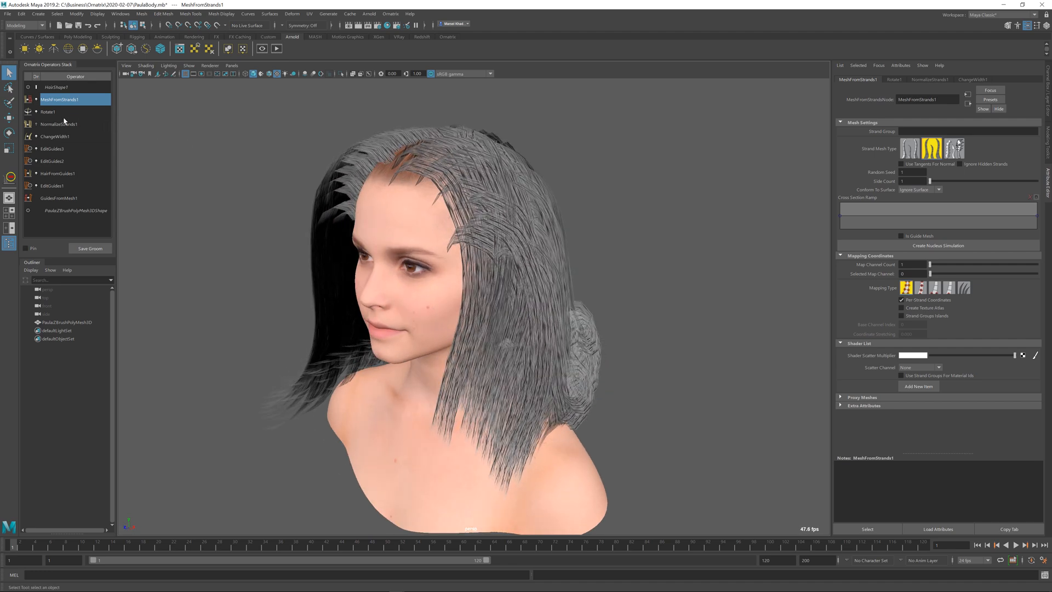
mouse_move(67, 122)
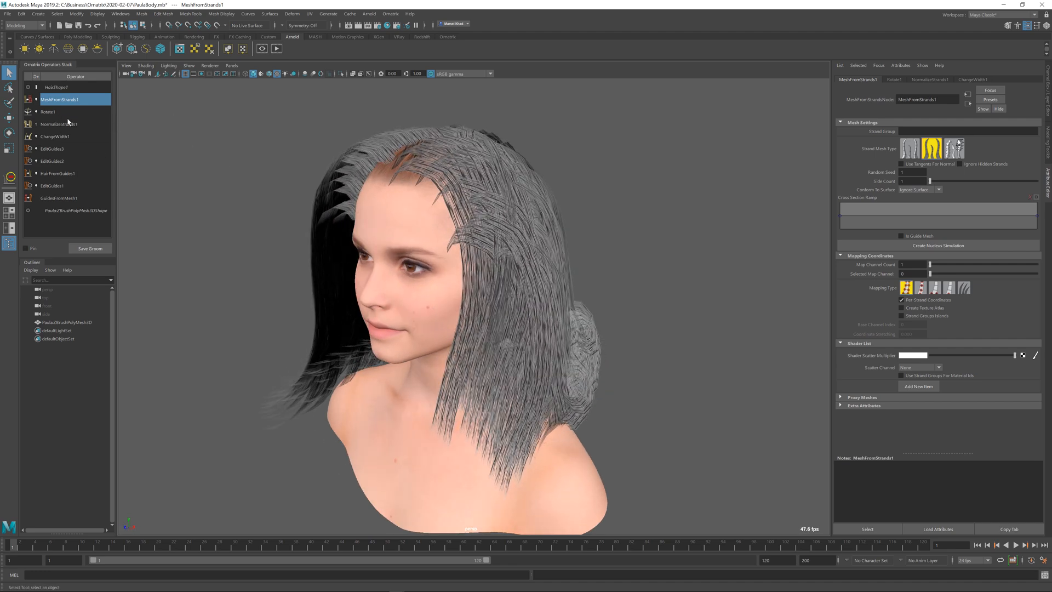
left_click(48, 111)
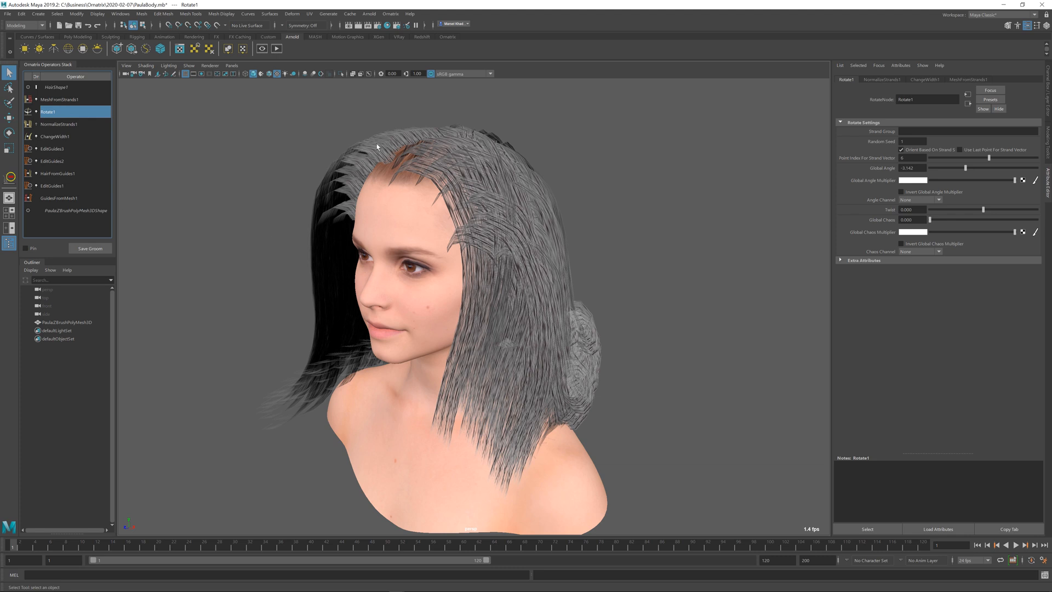
Insert a Generate Strand Data operator above Rotate1 from the Ornatrix menu
left_click(391, 13)
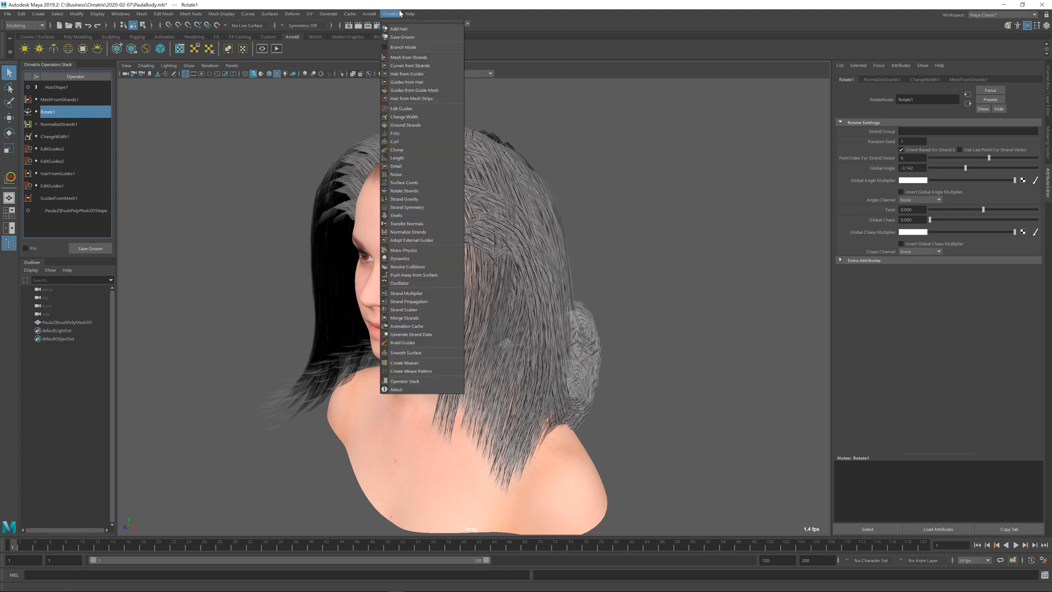
mouse_move(425, 301)
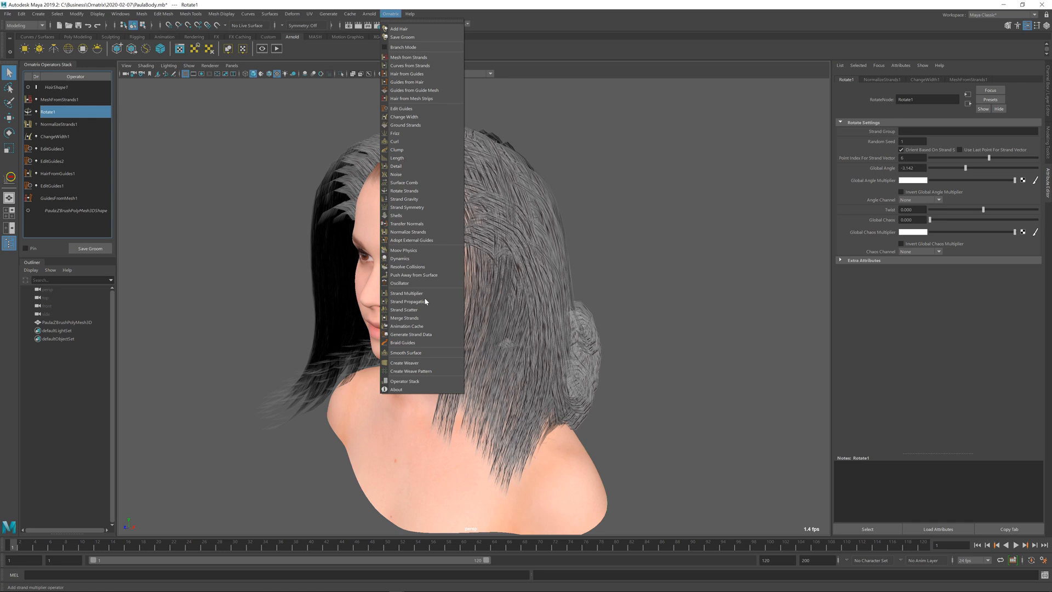
left_click(411, 335)
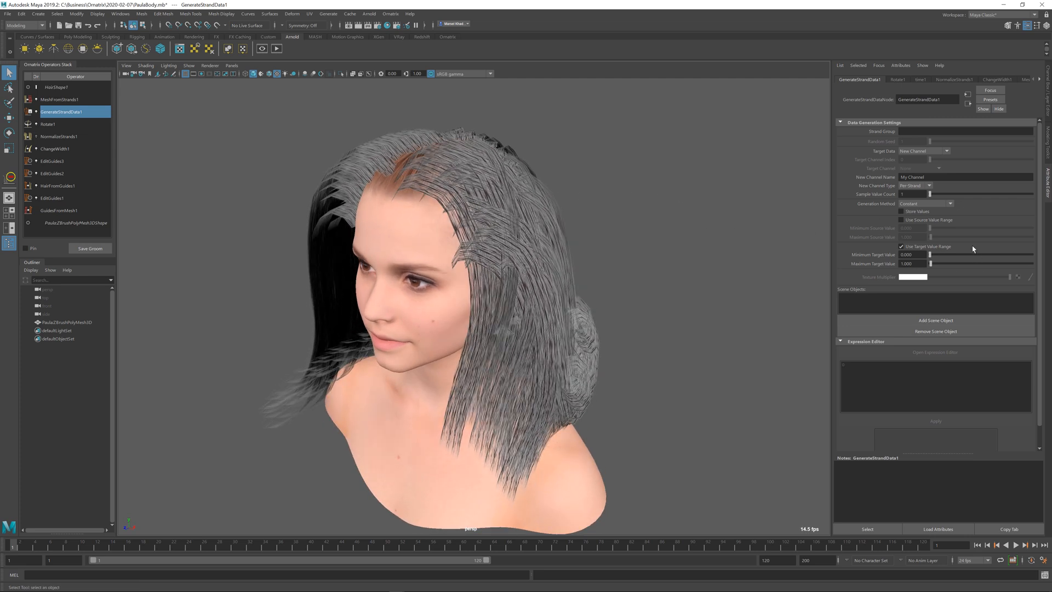
mouse_move(932, 155)
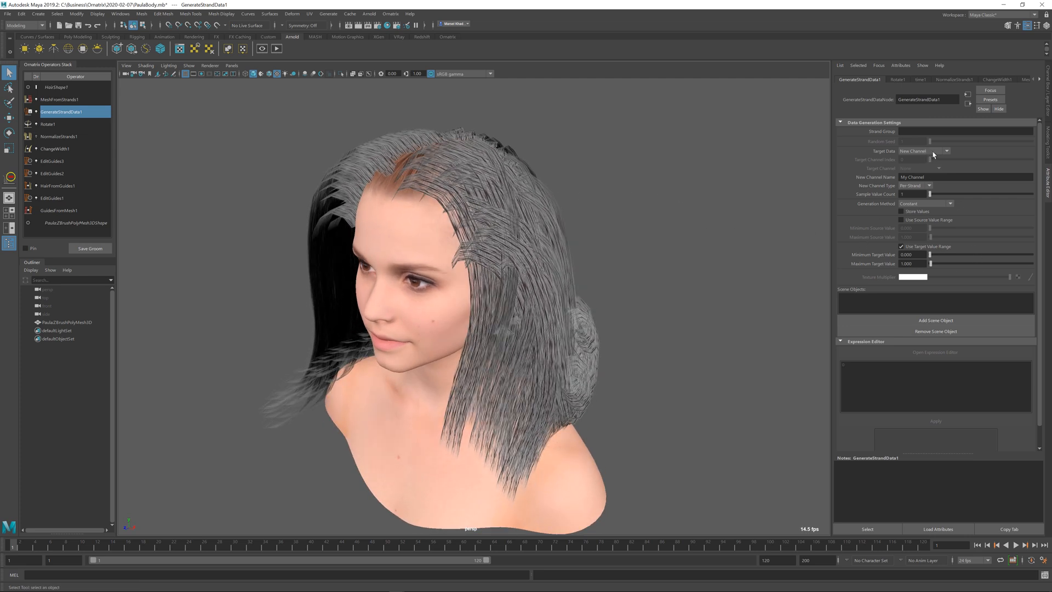
Make GenerateStrandData1 produce Strand Groups data, maximum 4, using the Random method
left_click(945, 150)
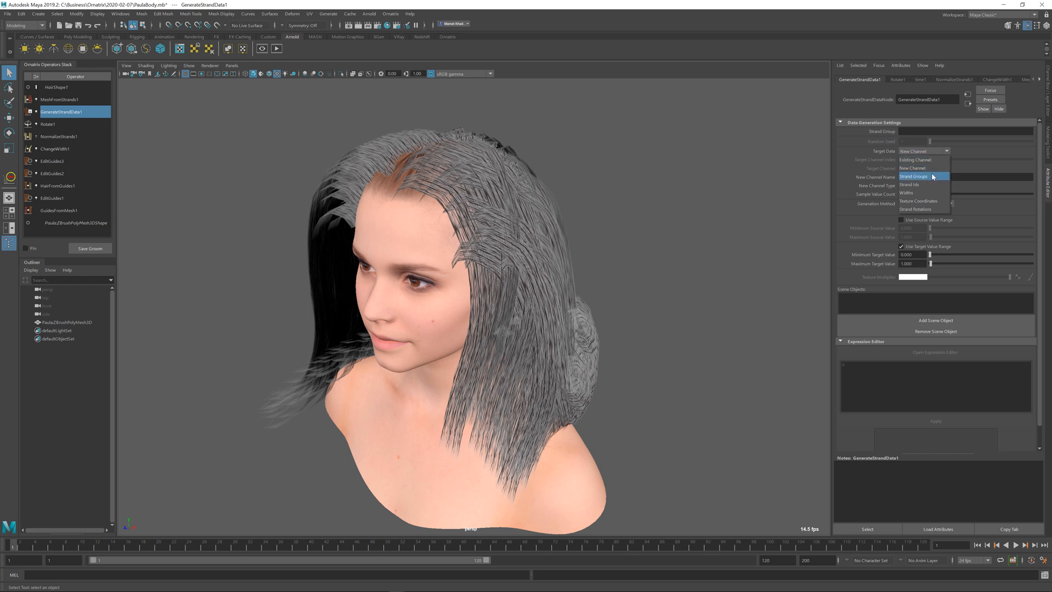
left_click(912, 176)
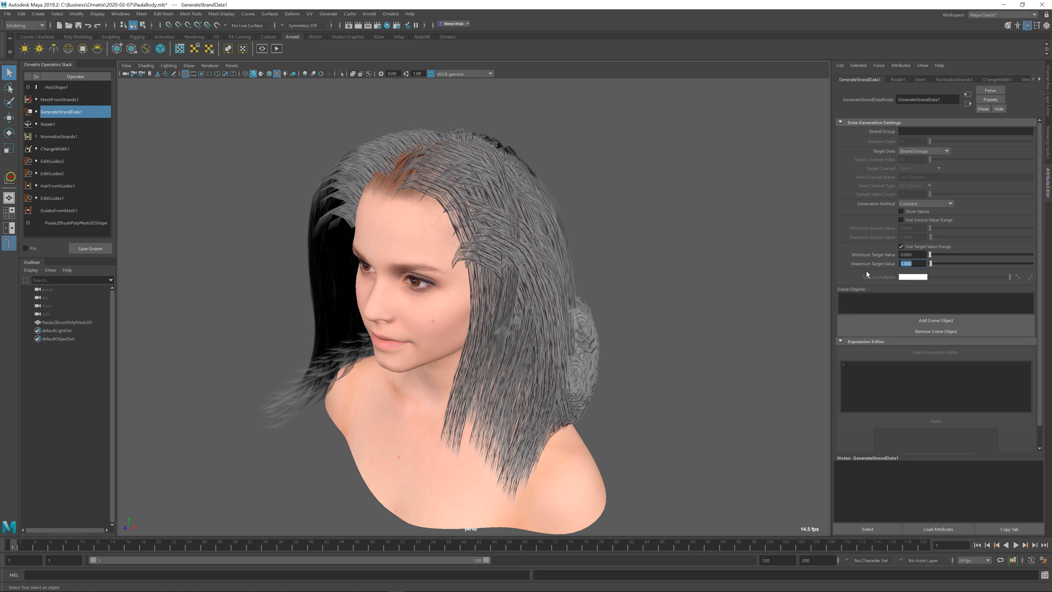
type("4.000")
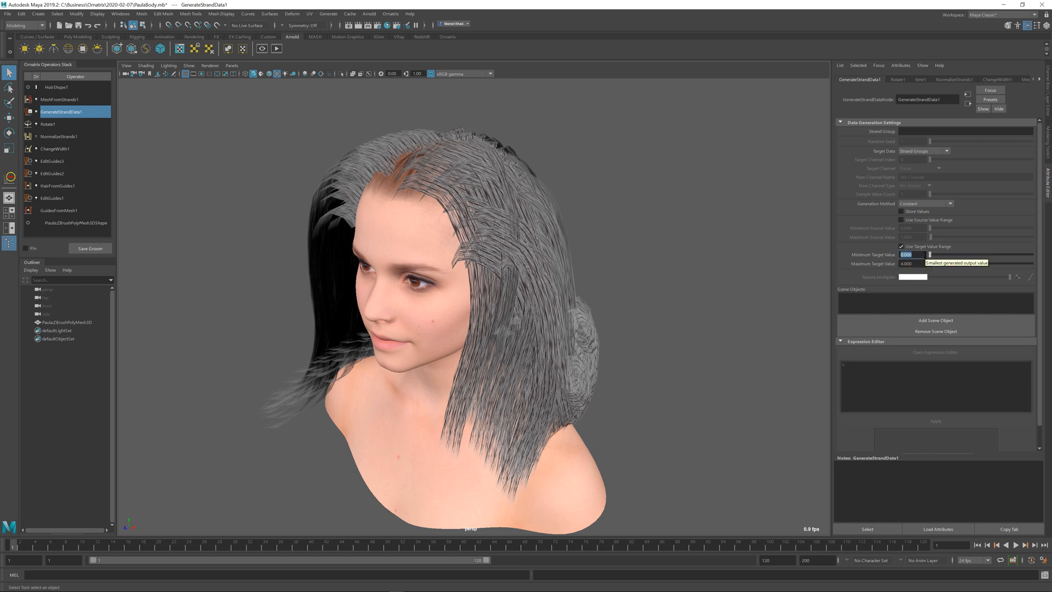
left_click(912, 263)
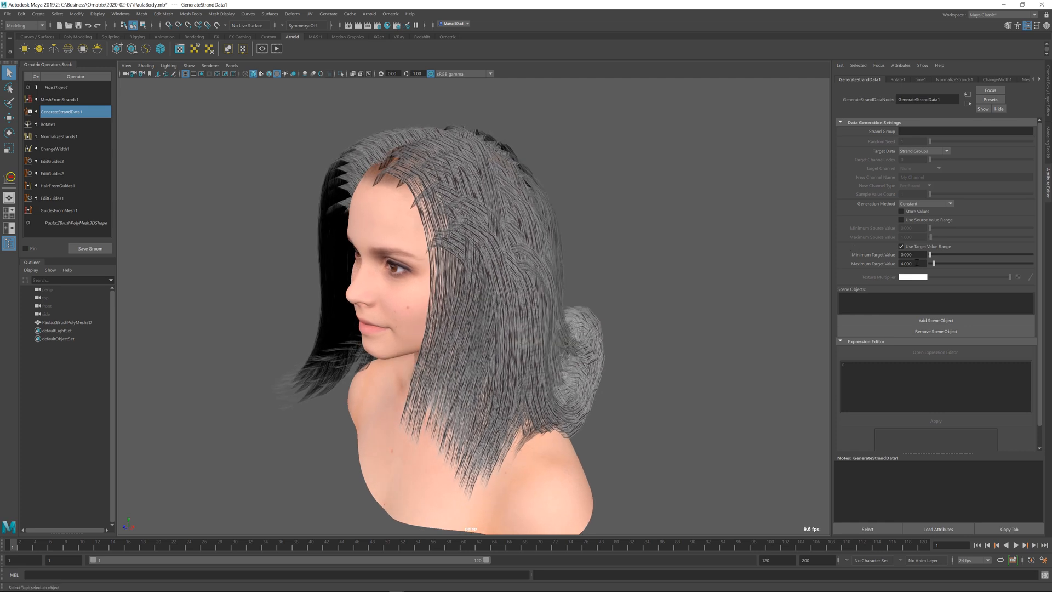
mouse_move(933, 263)
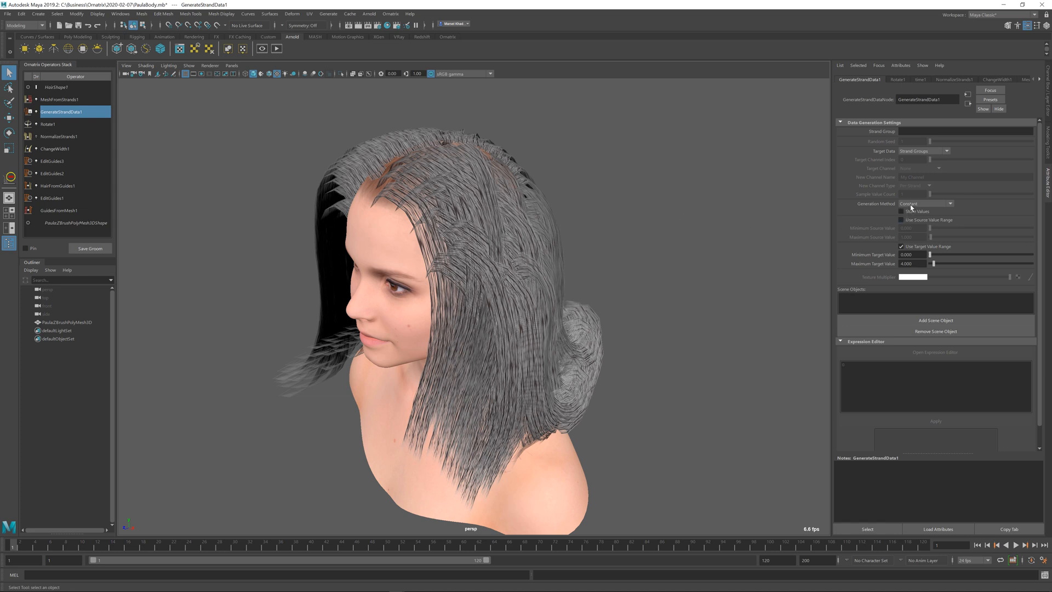
left_click(947, 203)
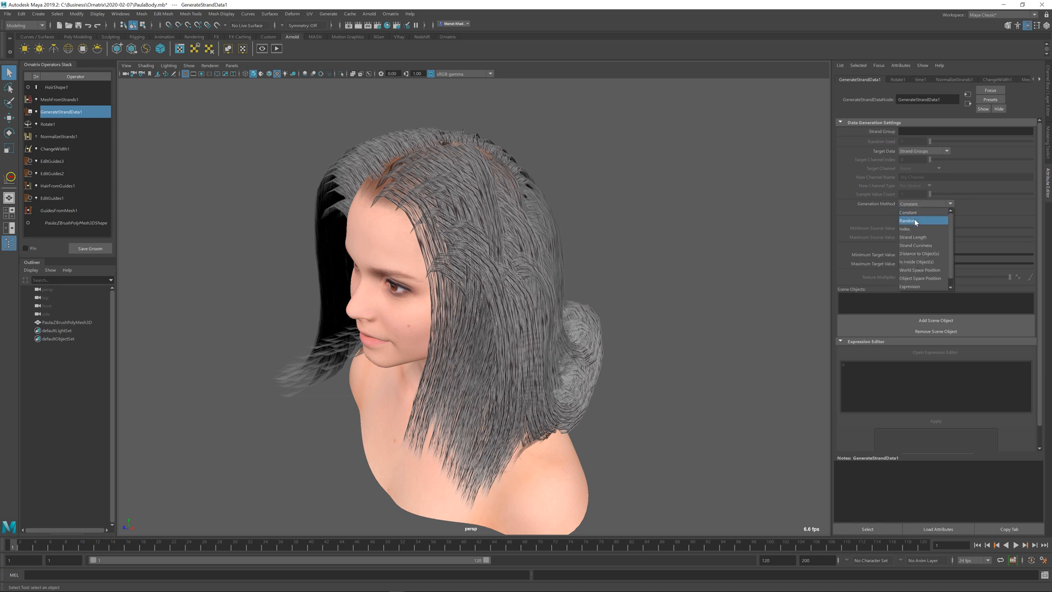
left_click(906, 221)
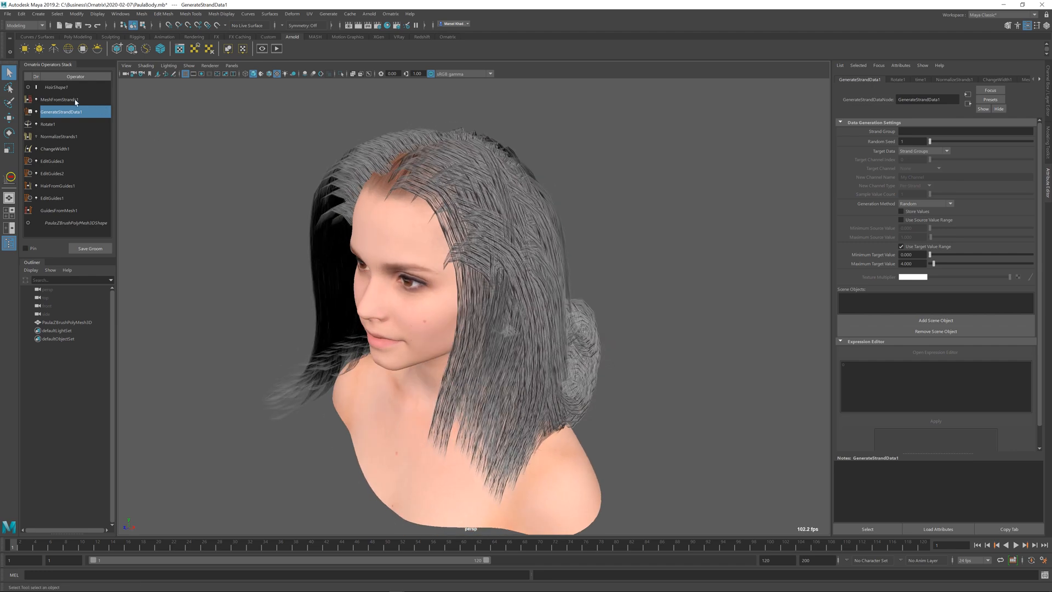
Enable Strand Groups Islands and Create Texture Atlas in MeshFromStrands1's mapping coordinates
left_click(59, 99)
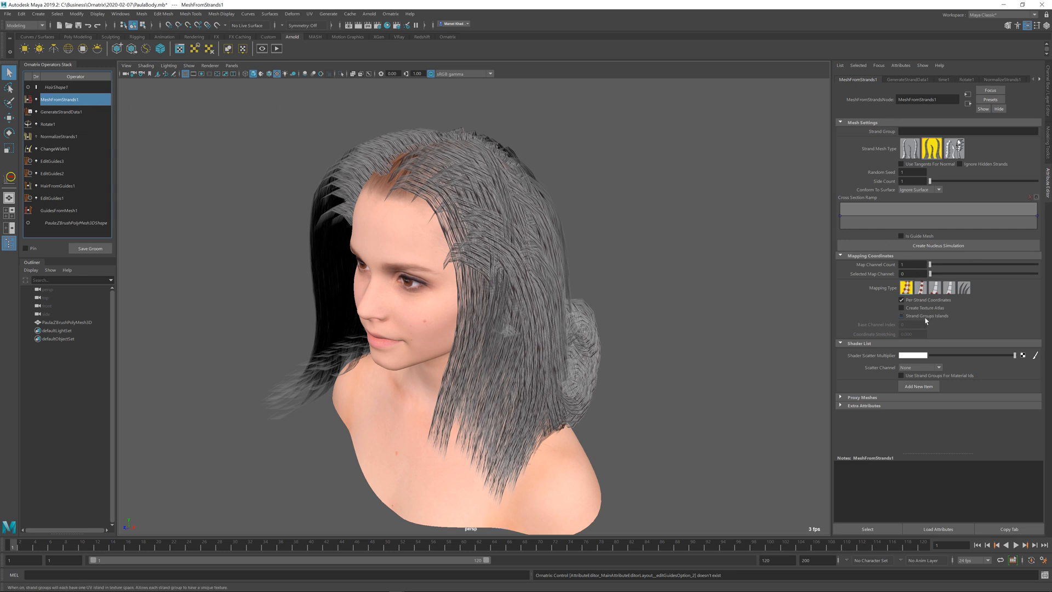
left_click(901, 316)
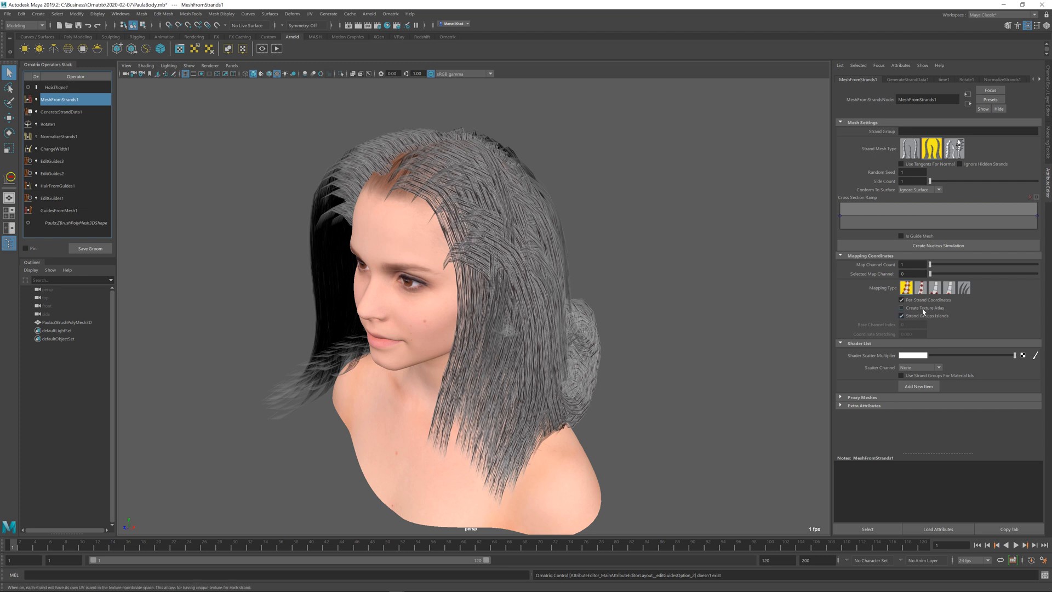
left_click(901, 308)
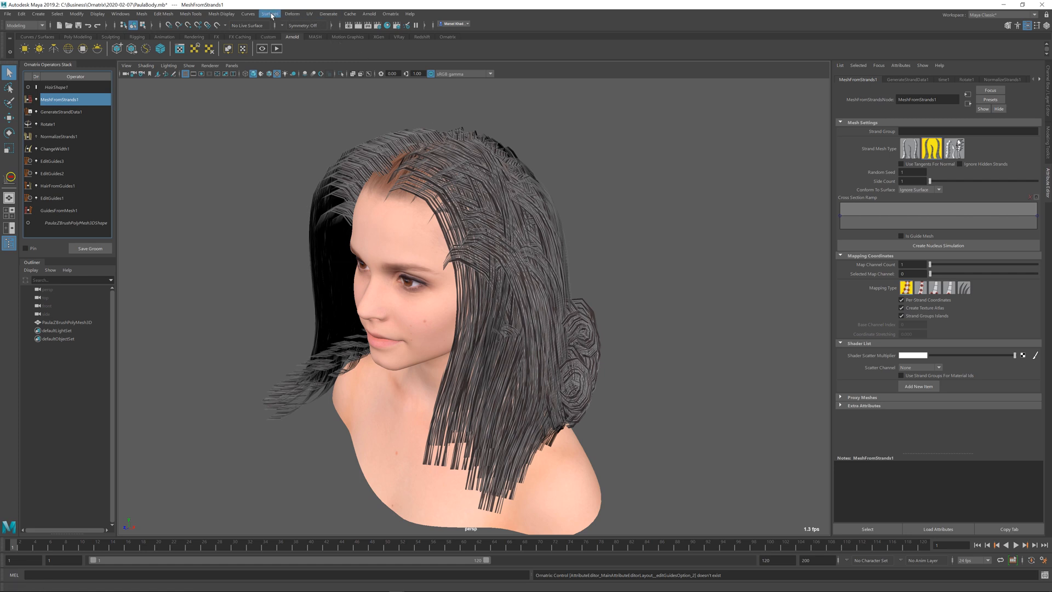
Open the UV Editor and select all the hair strip UV shells
left_click(270, 13)
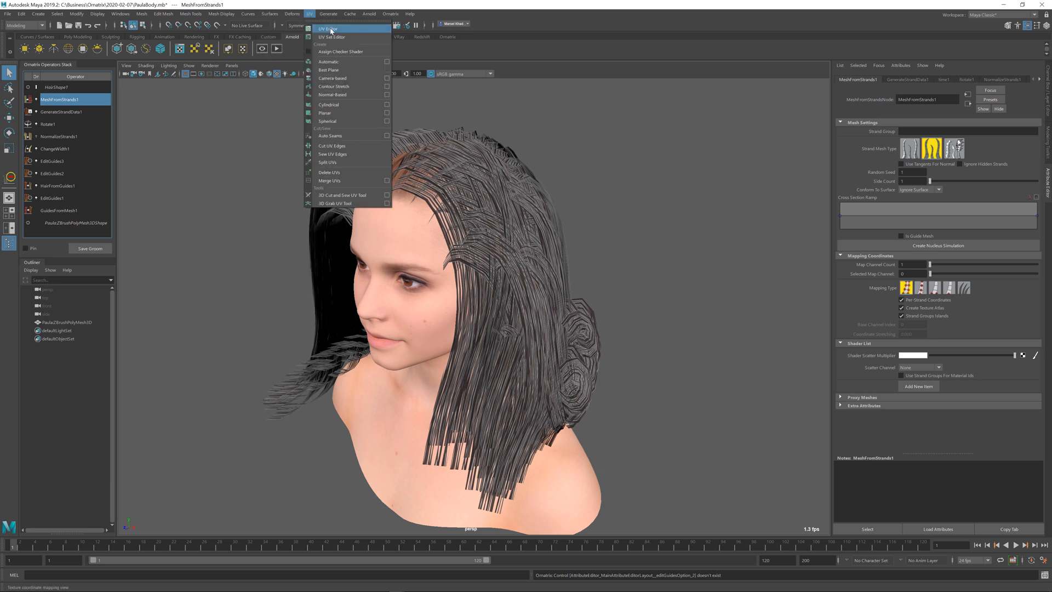
left_click(328, 29)
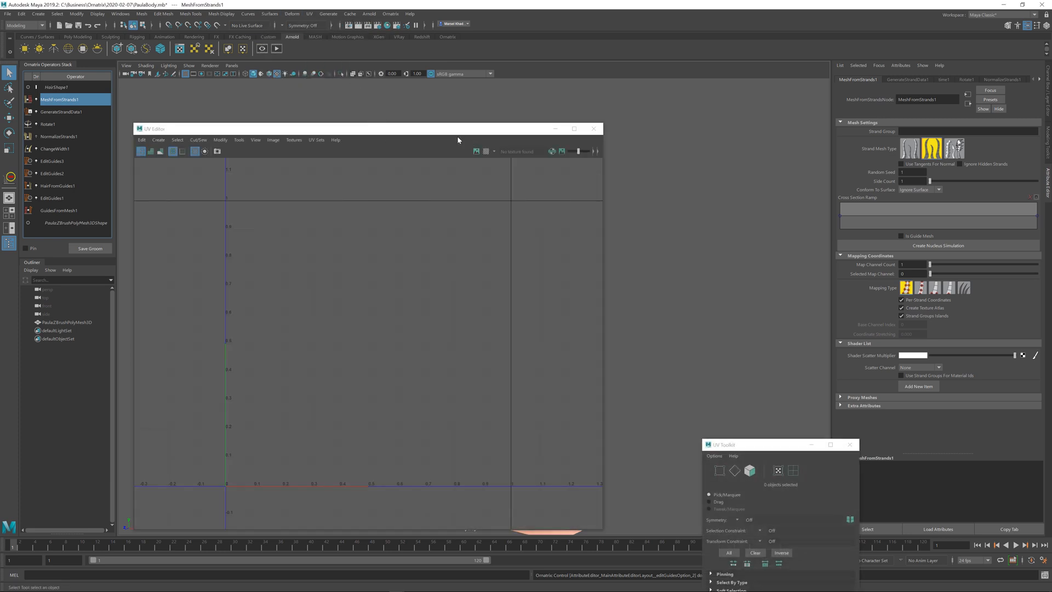
left_click(57, 87)
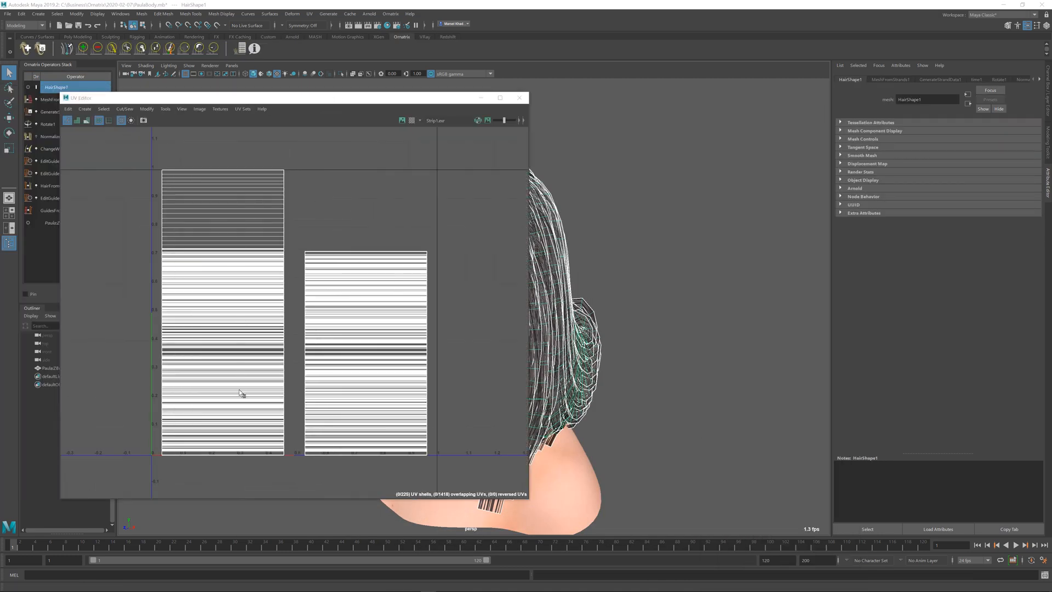
right_click(368, 197)
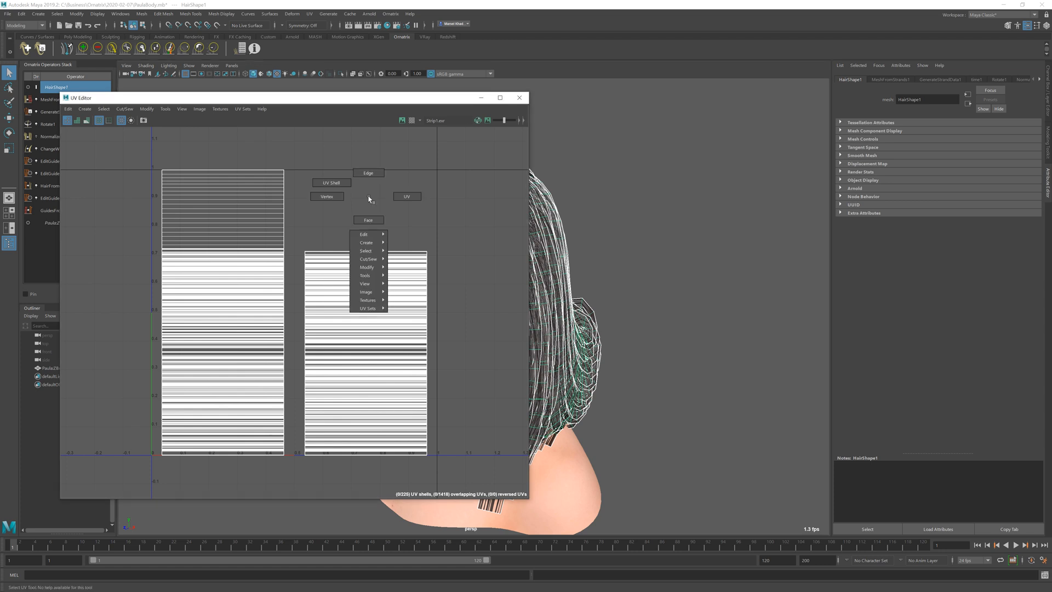
left_click(367, 250)
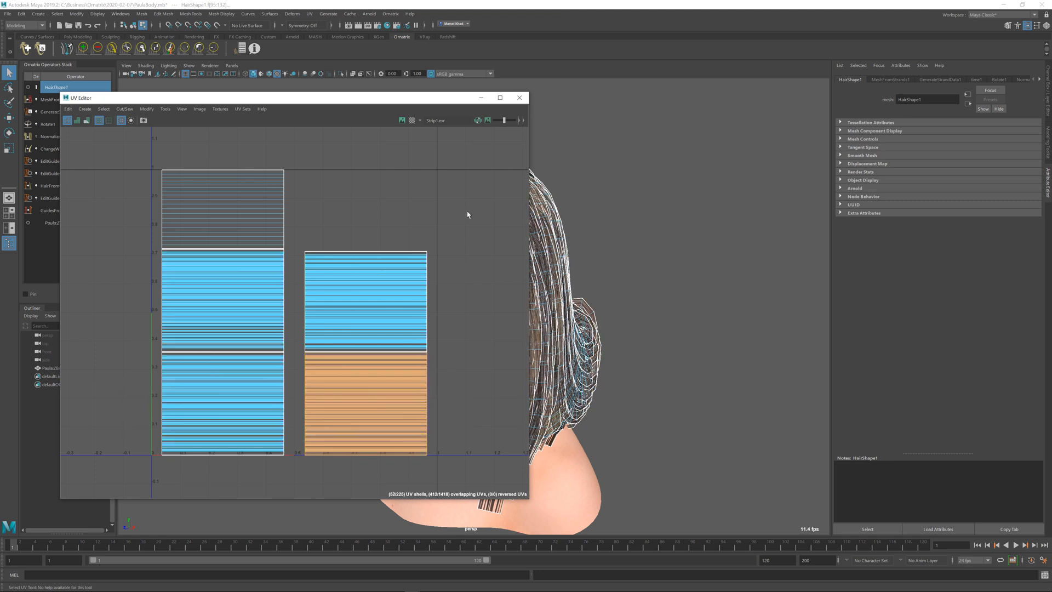
left_click(366, 287)
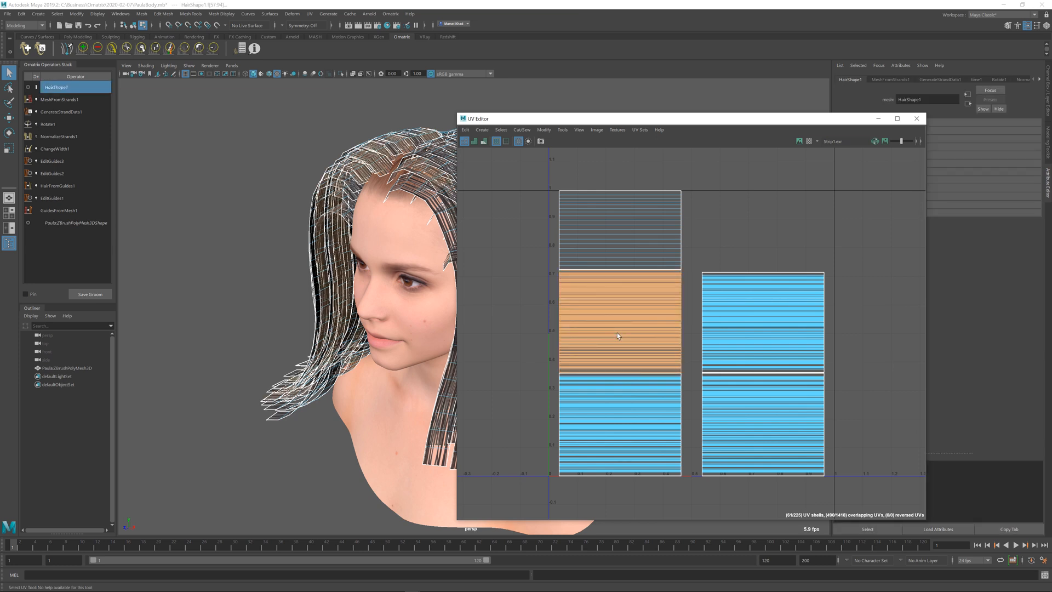
left_click(634, 422)
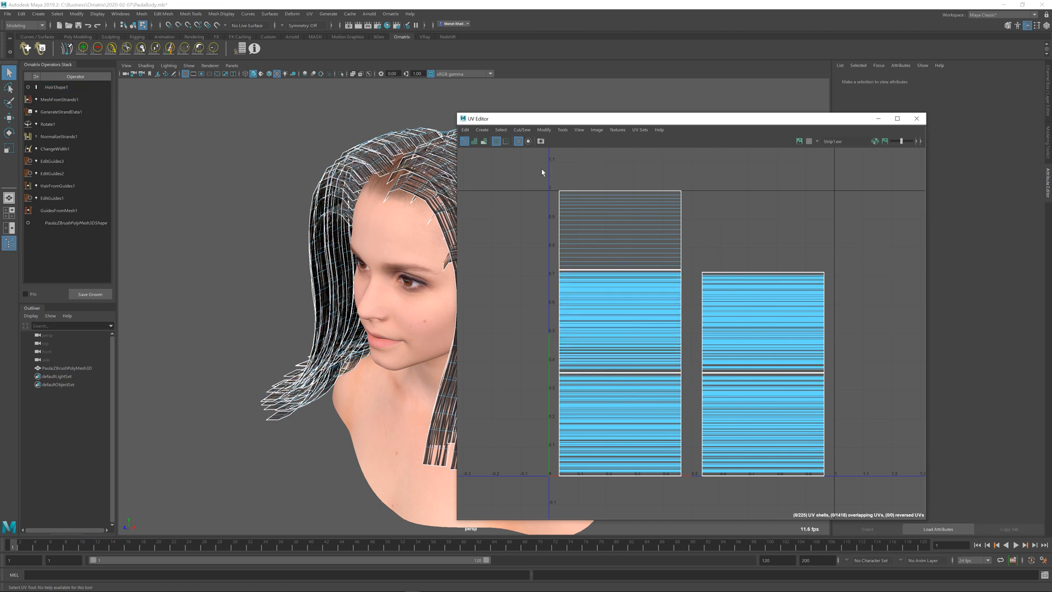
left_click(57, 86)
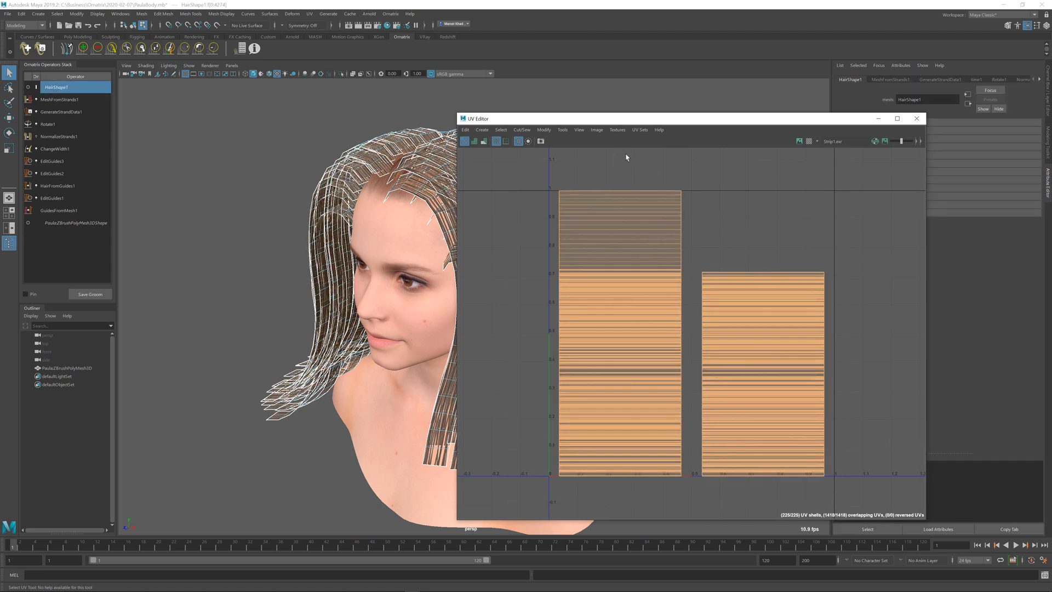
mouse_move(595, 129)
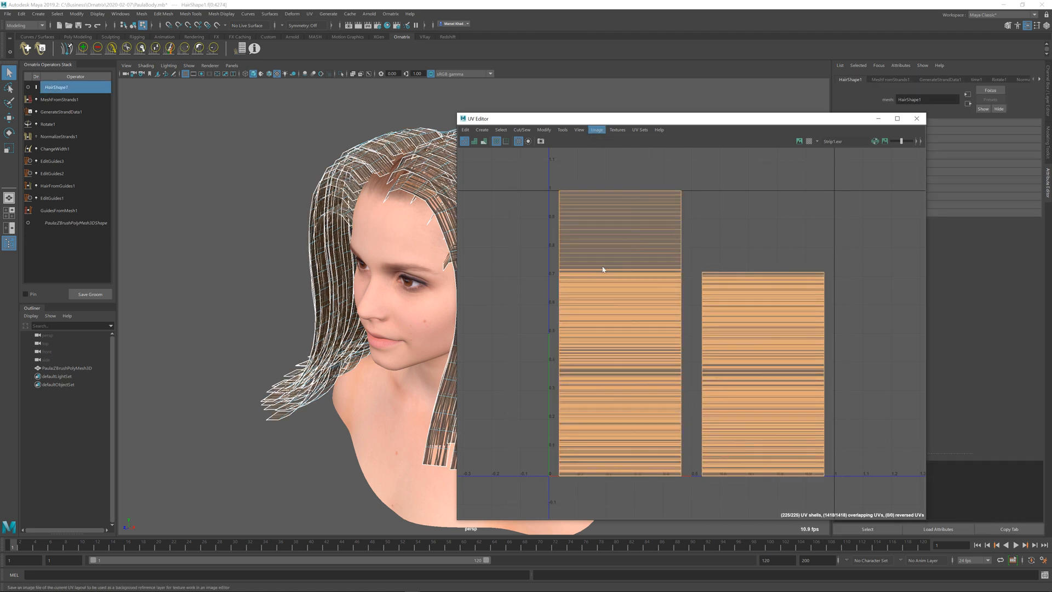
Export the UV snapshot as a 2048 PNG, overwriting the existing file
left_click(595, 129)
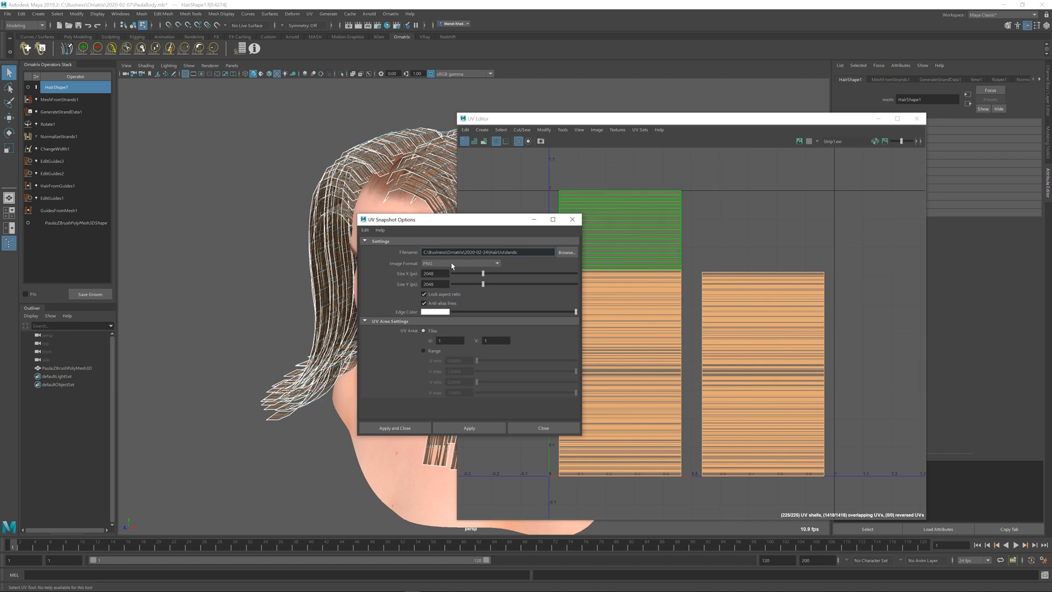
left_click(394, 428)
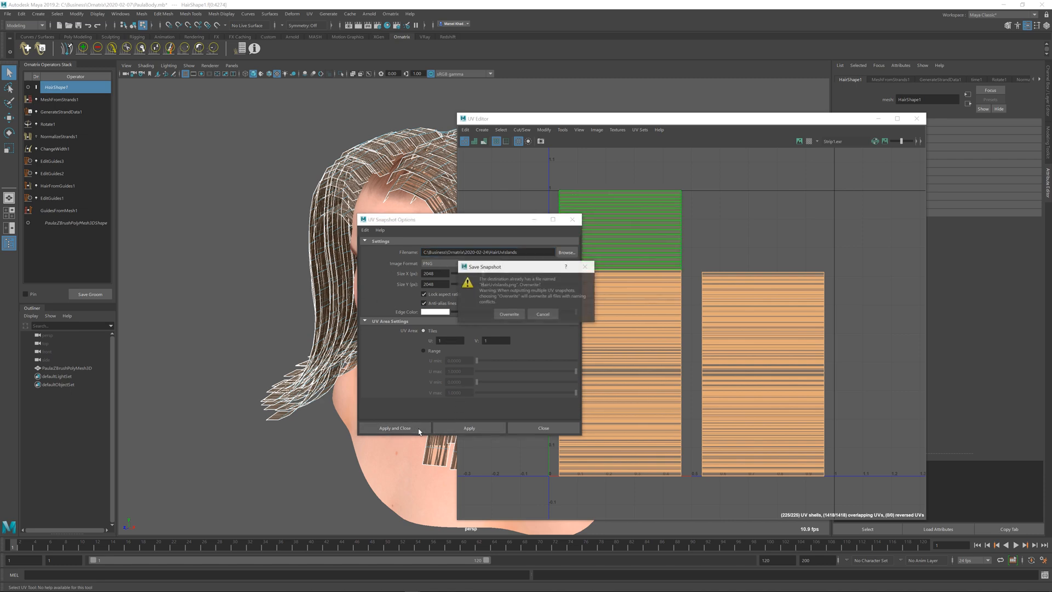
left_click(508, 314)
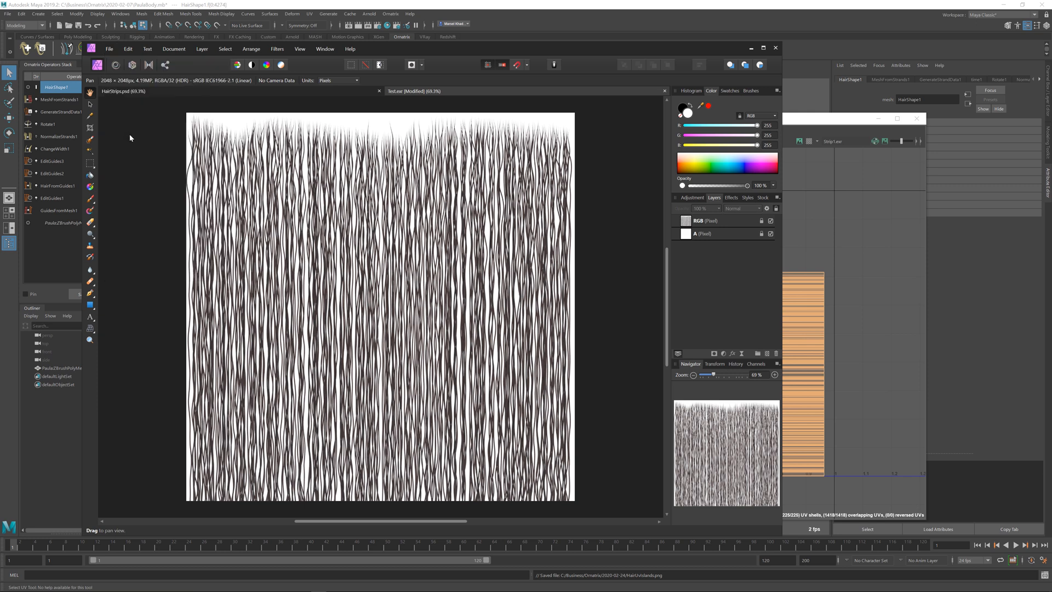
Open HairUvIslands.png in Affinity Photo as a new document
left_click(511, 92)
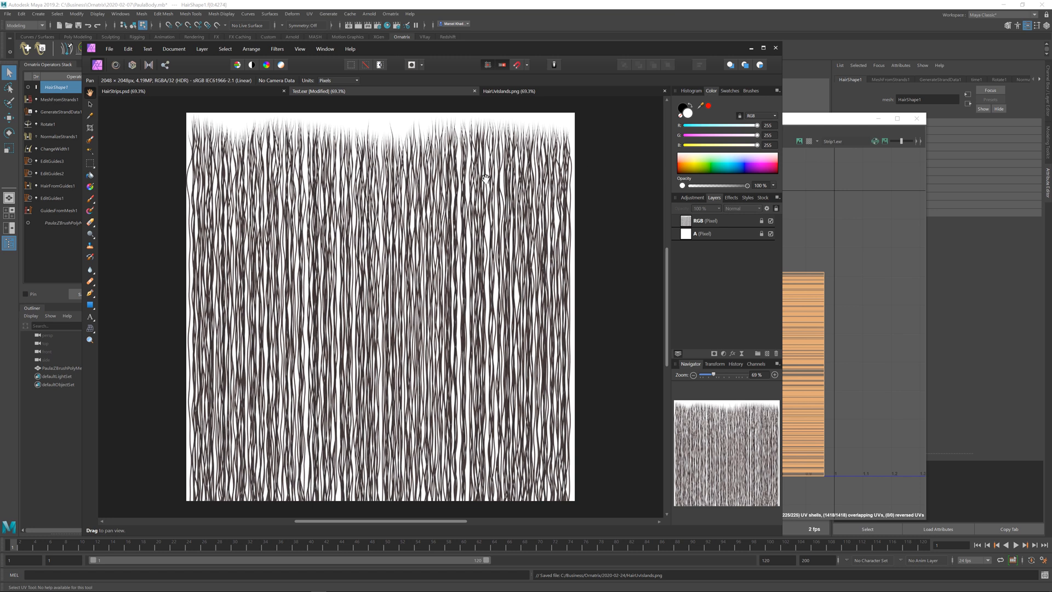
mouse_move(305, 129)
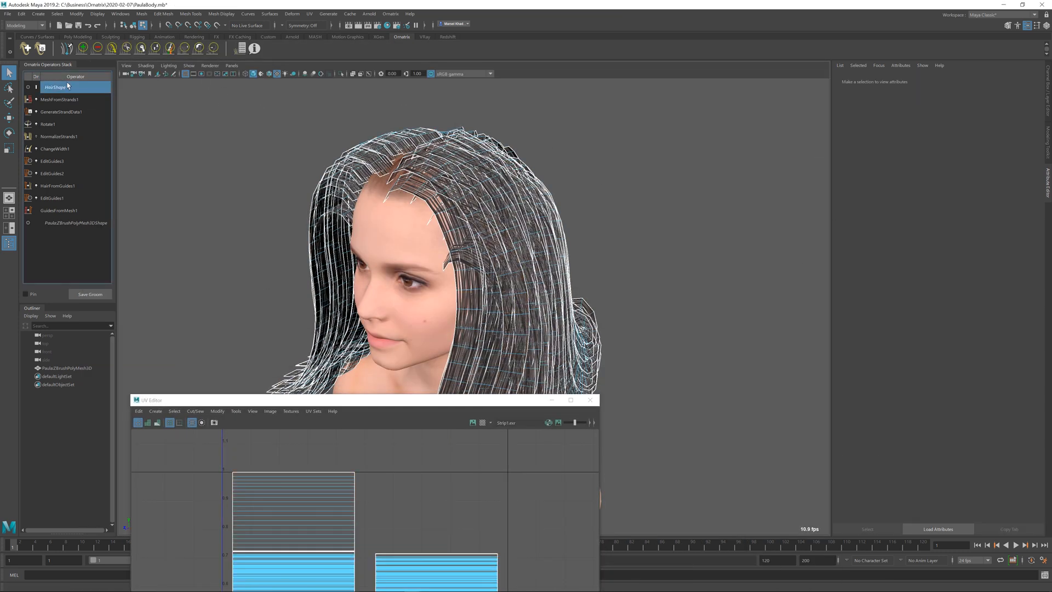
Show the file2 texture node and its Image Name for HairShape1's material
left_click(55, 87)
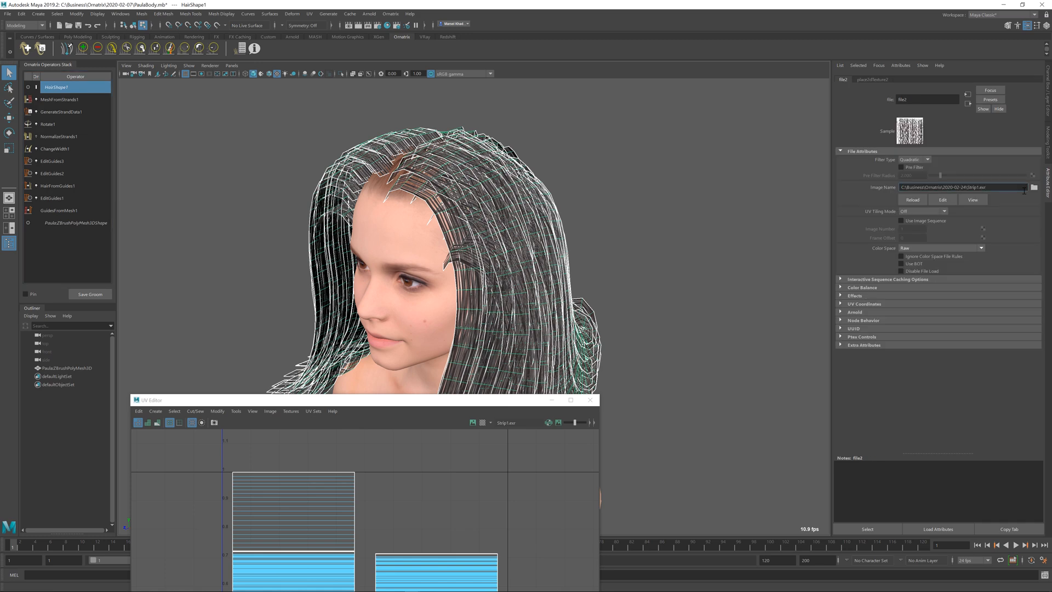